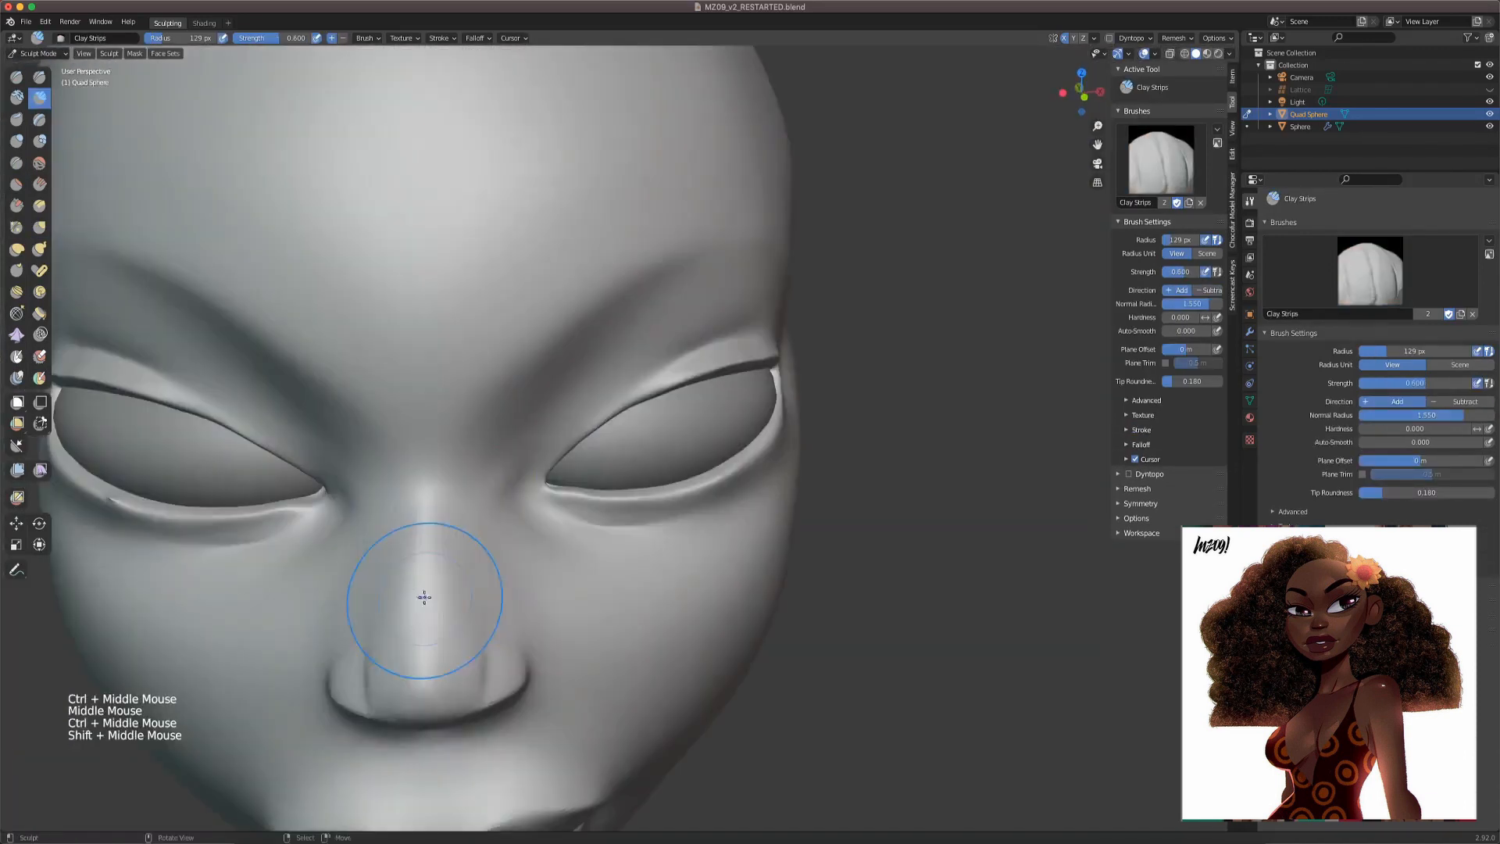
# - Start rotating the mirrored cylinder ear around the Z axis in Right Ortho view
pyautogui.press('r')
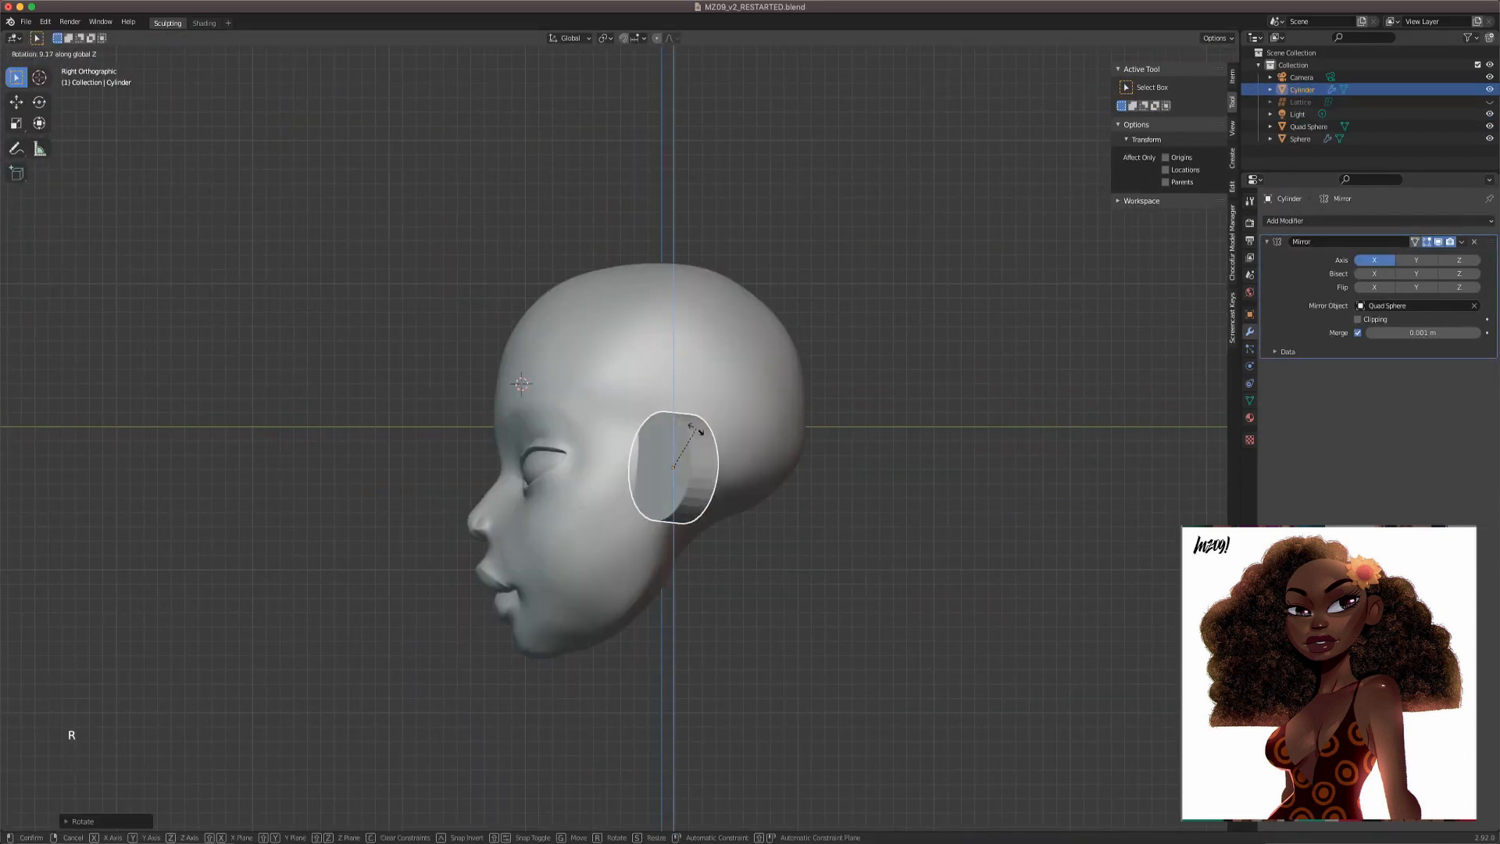